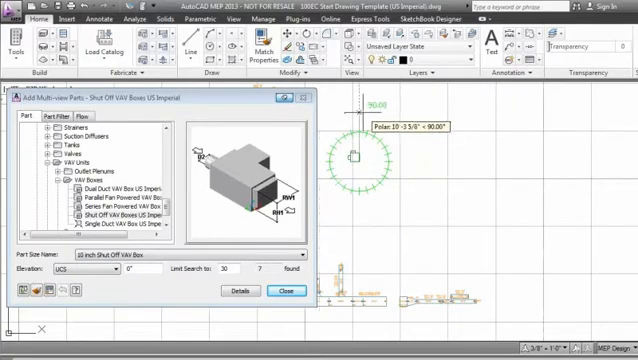
Step: Insert a 10 inch shut-off VAV box from the US Imperial VAV Units catalog
click(286, 291)
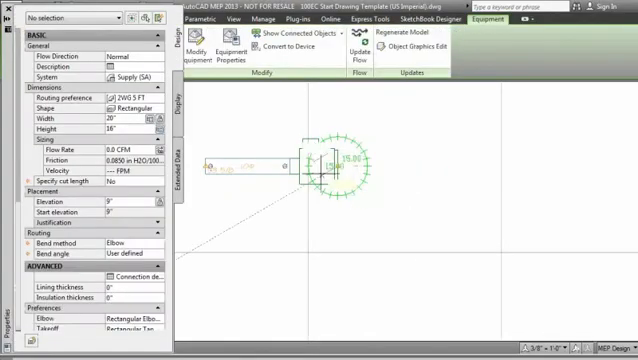
Step: Draw a 20x16 inch rectangular supply duct ending at the VAV box connector
click(130, 105)
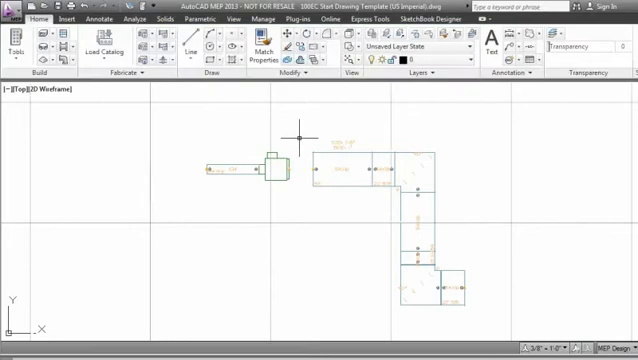
Step: Move the VAV box with its short duct beside the start of the main supply run
click(272, 167)
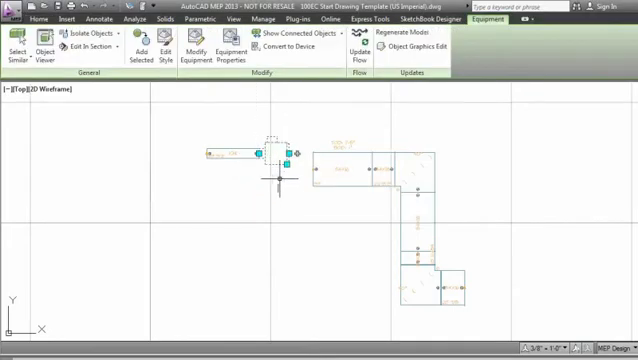
click(37, 18)
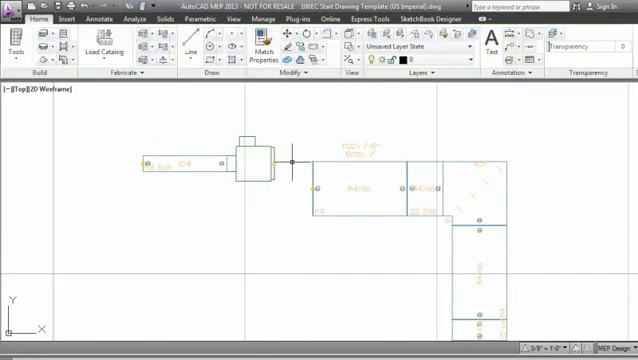
mouse_move(247, 145)
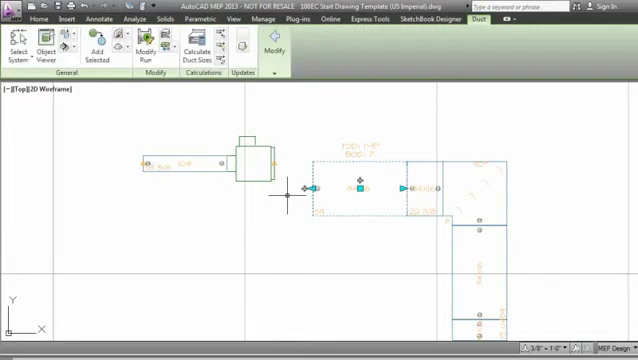
mouse_move(308, 203)
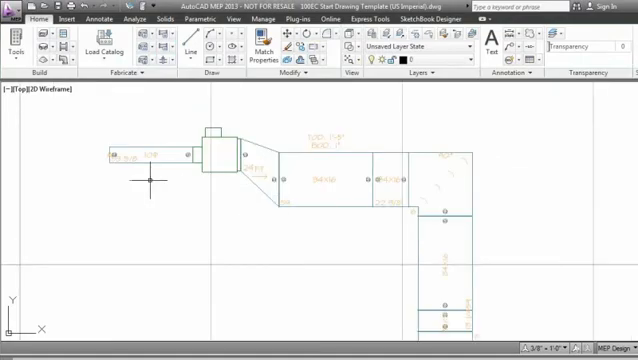
mouse_move(196, 176)
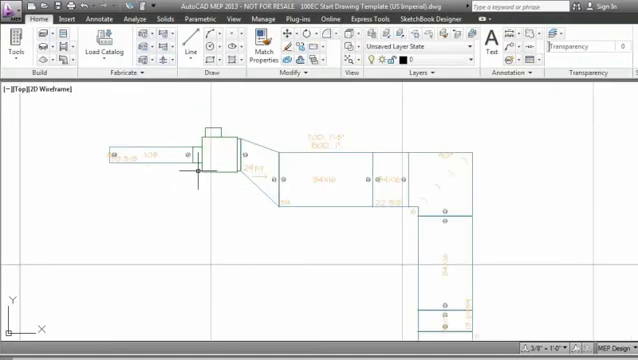